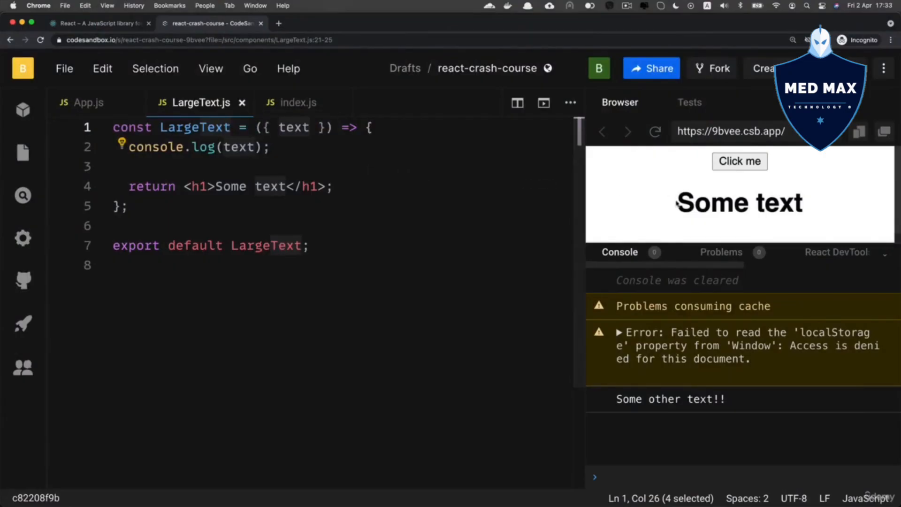
# Step: Replace the fixed 'Some text' in LargeText's h1 with the {text} prop
pyautogui.doubleClick(739, 201)
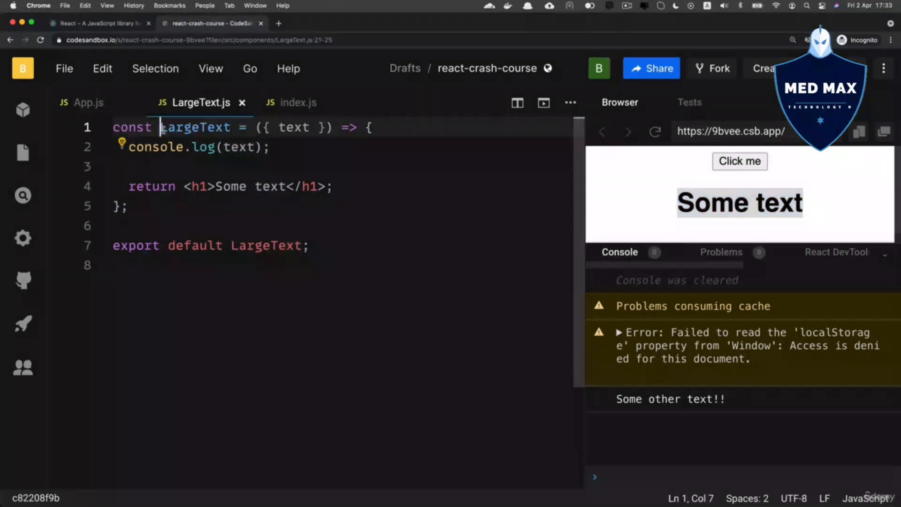
pyautogui.doubleClick(197, 127)
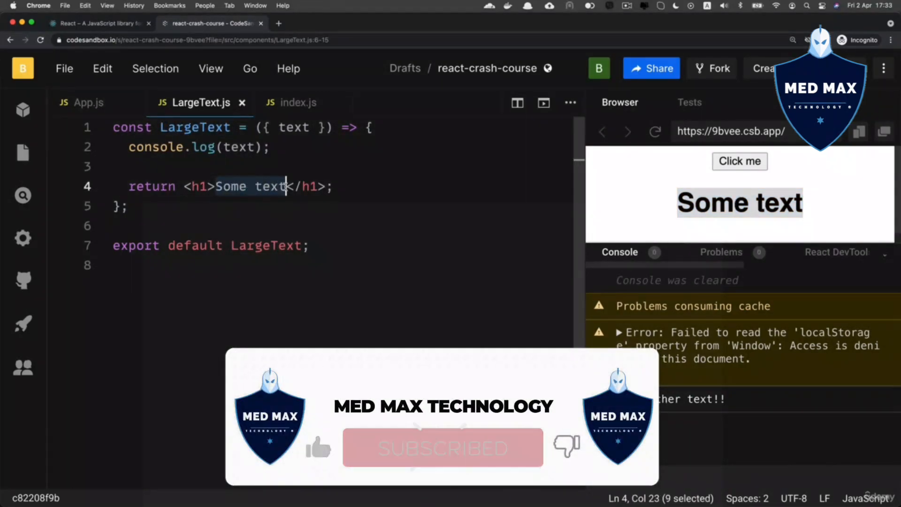
pyautogui.write('{')
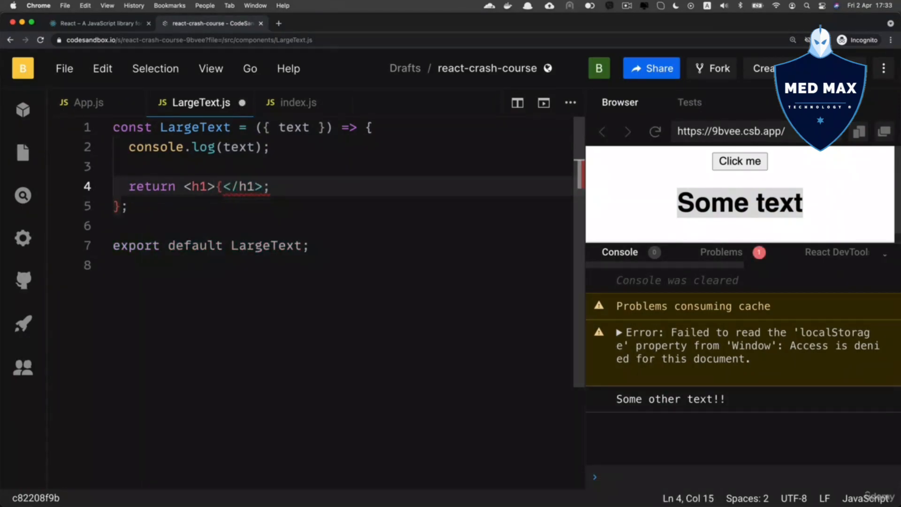
pyautogui.write('}')
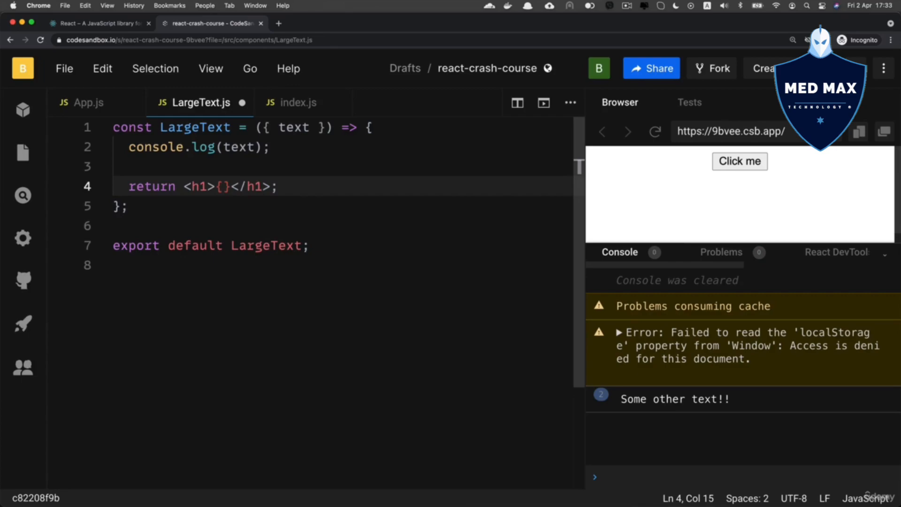
pyautogui.write('text')
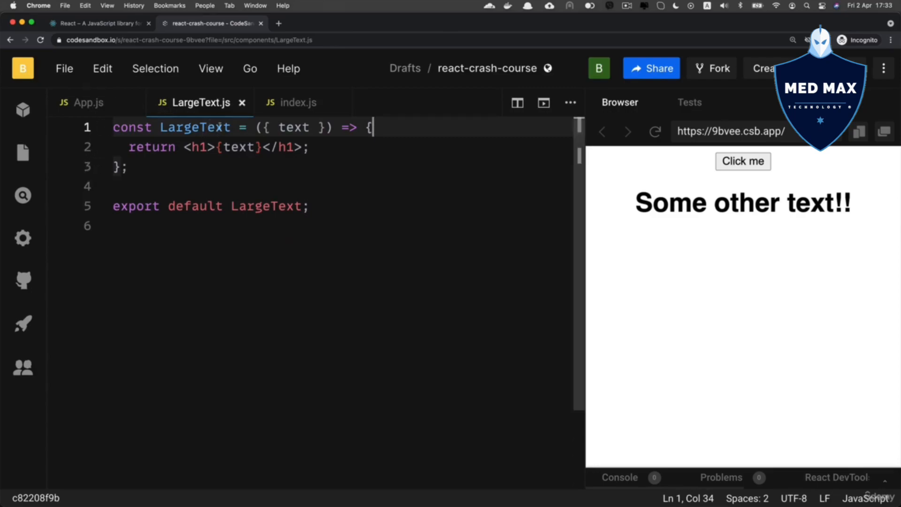
# Step: In App.js add a third '!' so LargeText receives 'Some other text!!!'
pyautogui.click(89, 102)
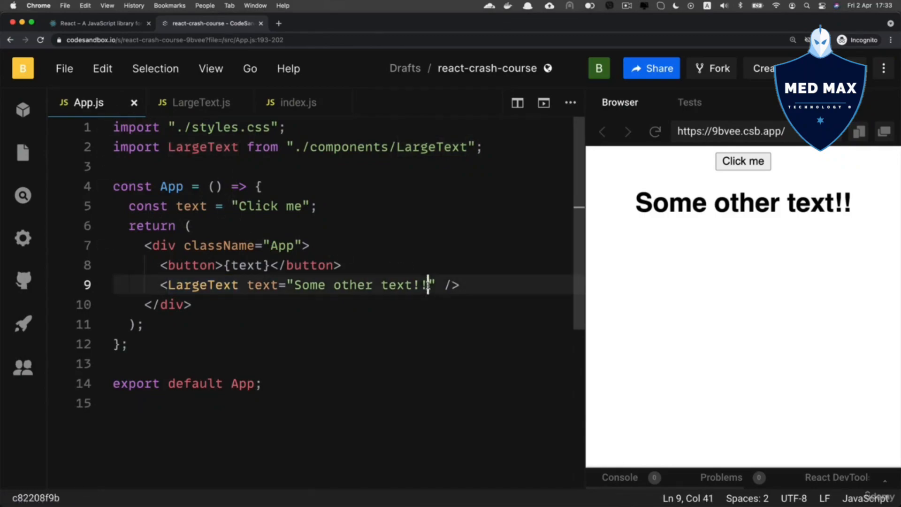
pyautogui.write('!')
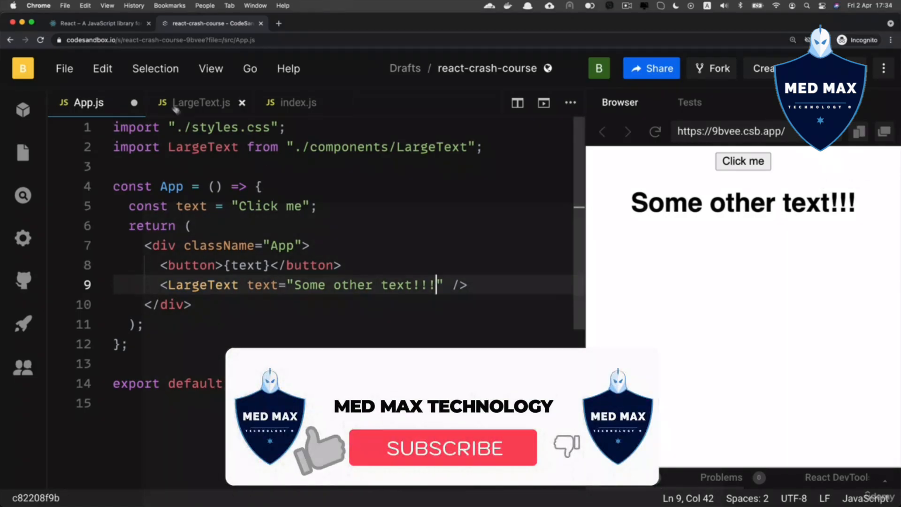
pyautogui.click(200, 103)
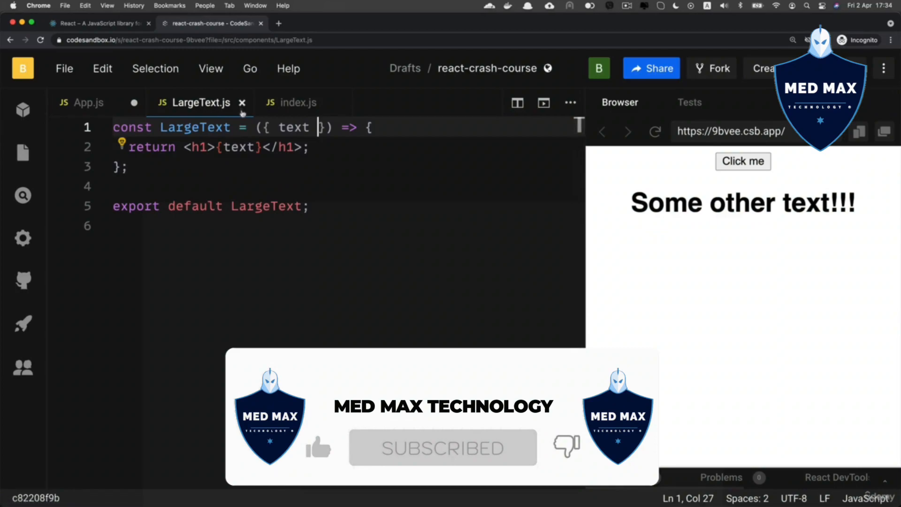
pyautogui.doubleClick(235, 148)
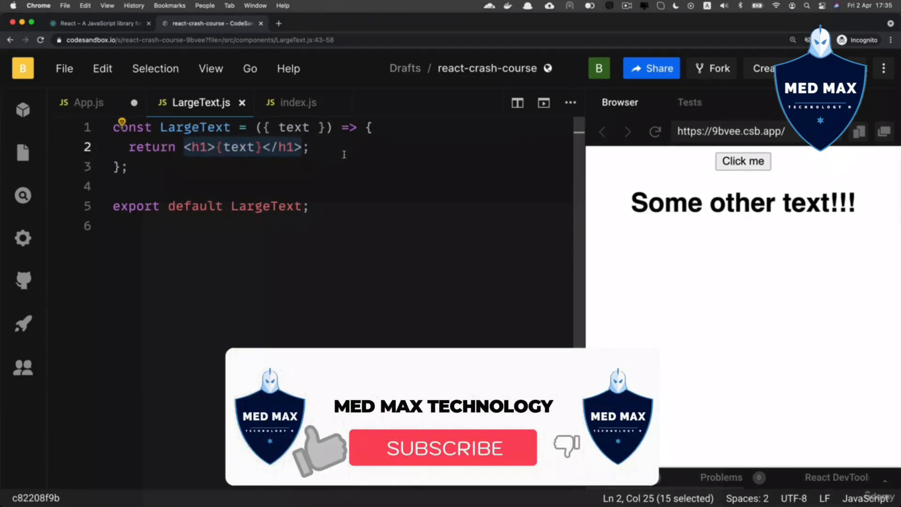
pyautogui.click(88, 102)
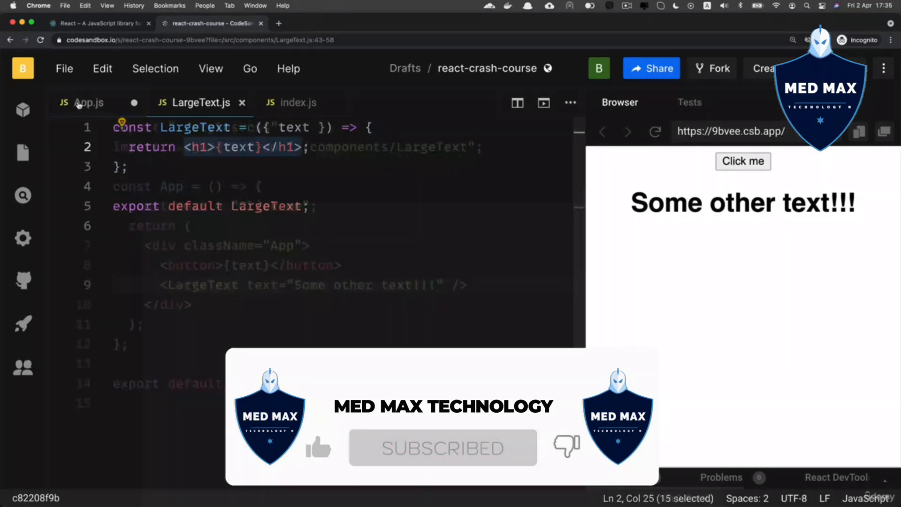
# Step: Add two more LargeText elements in App.js with text prop 'Other text'
pyautogui.click(90, 102)
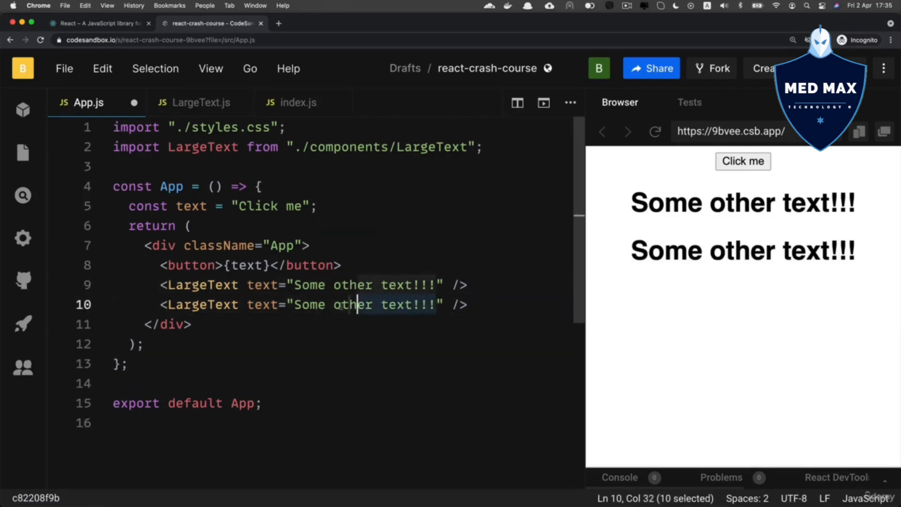
pyautogui.write('Other text')
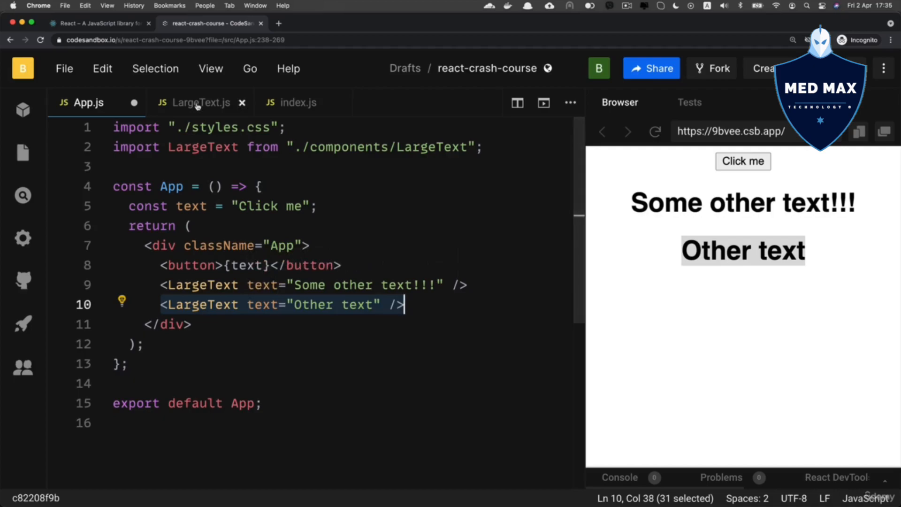
pyautogui.click(200, 103)
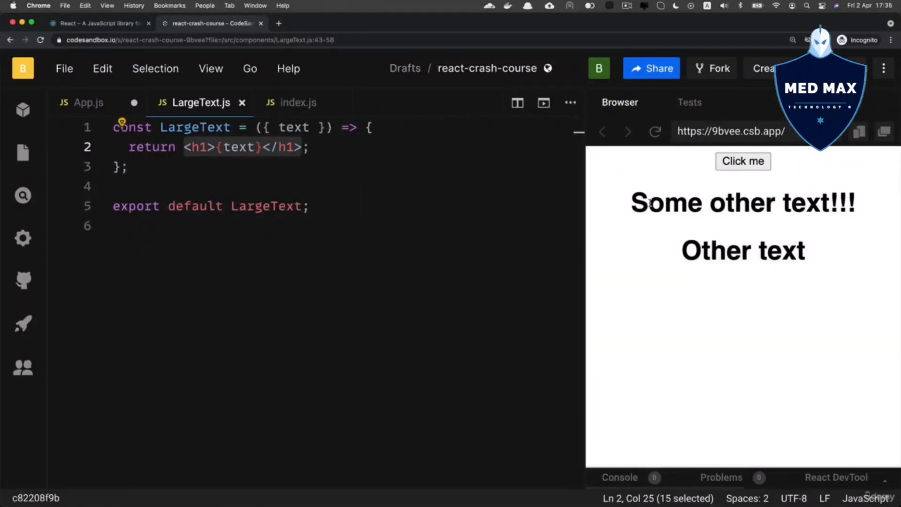
pyautogui.click(88, 102)
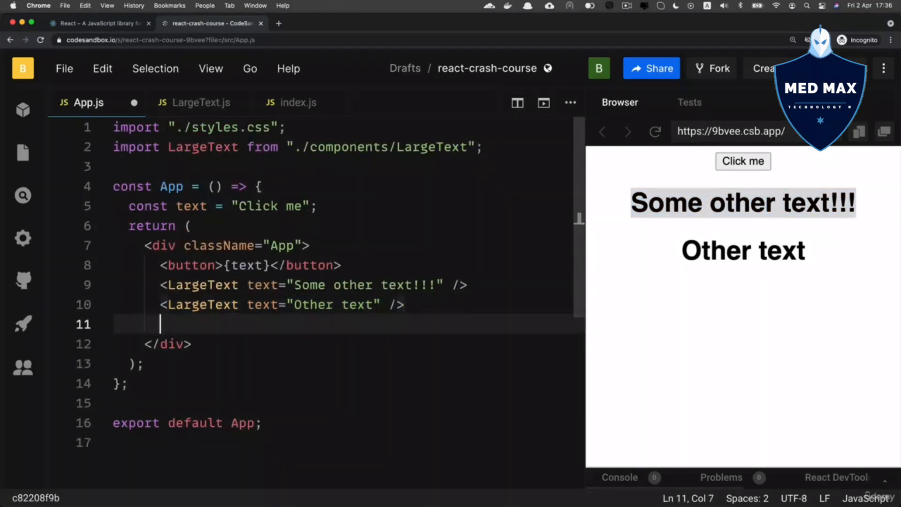
pyautogui.write('<LargeText text="Other text" />')
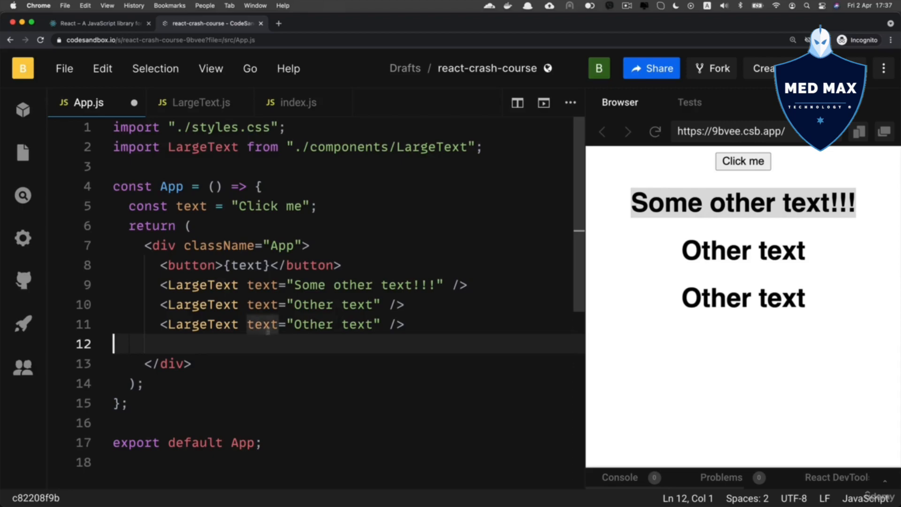
pyautogui.click(198, 102)
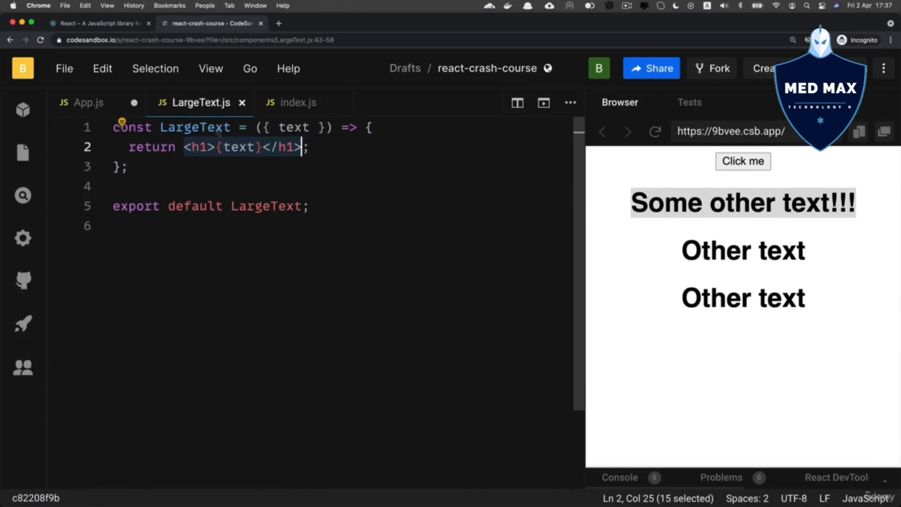
pyautogui.click(88, 102)
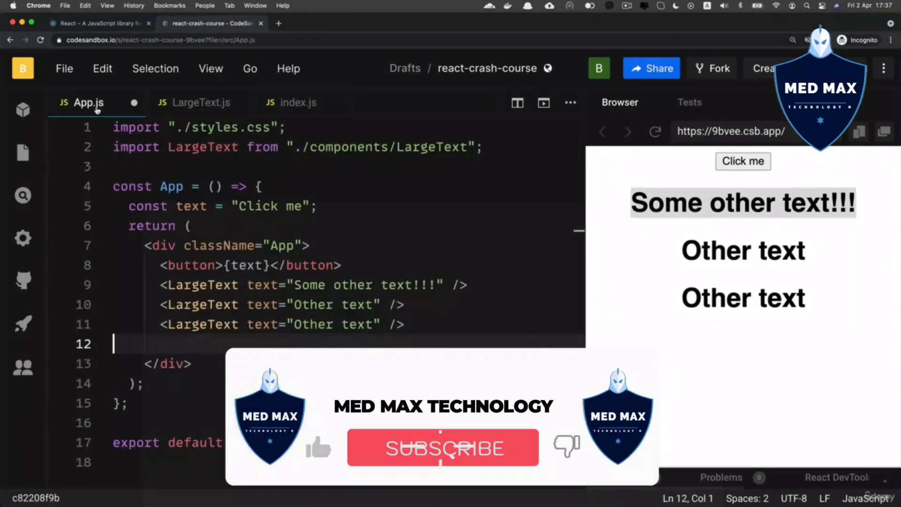
pyautogui.click(442, 447)
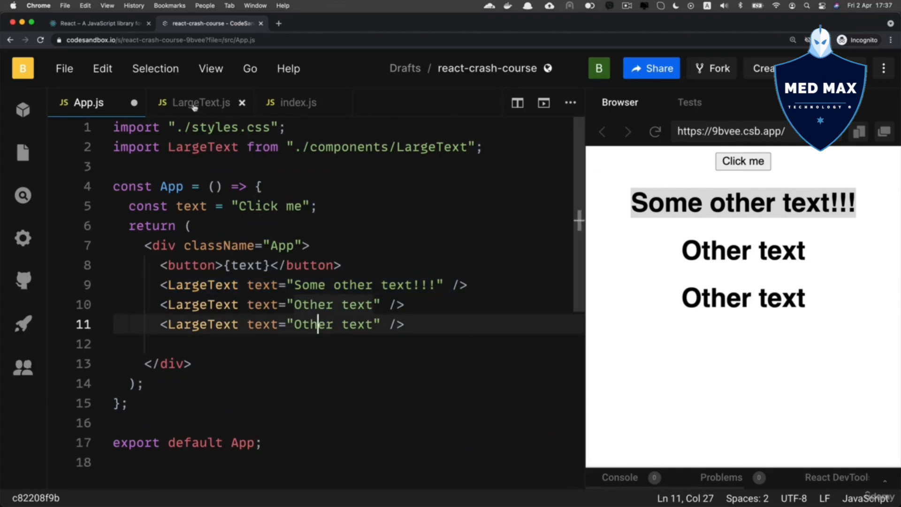
pyautogui.click(201, 102)
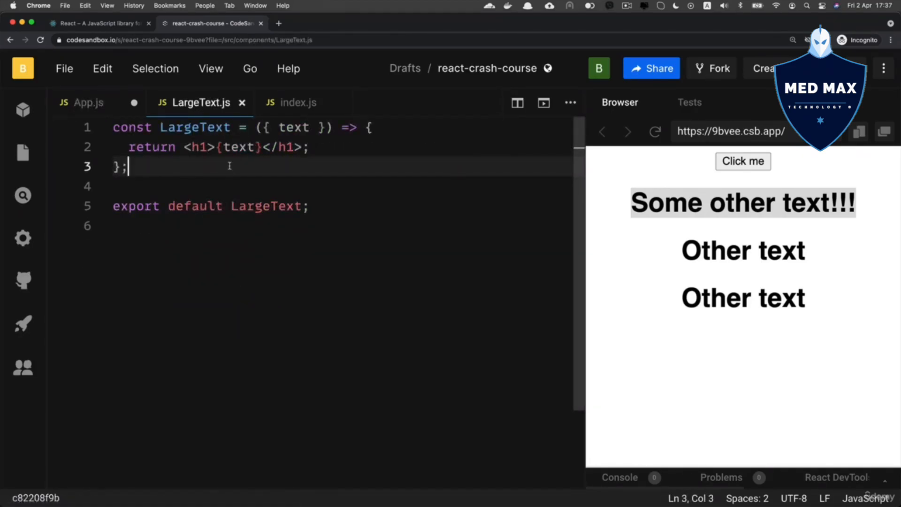
pyautogui.click(88, 102)
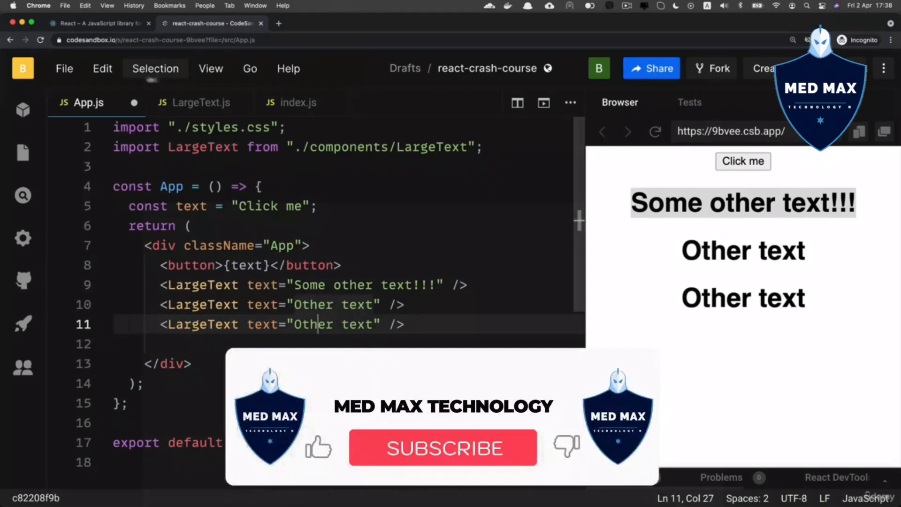
pyautogui.click(442, 449)
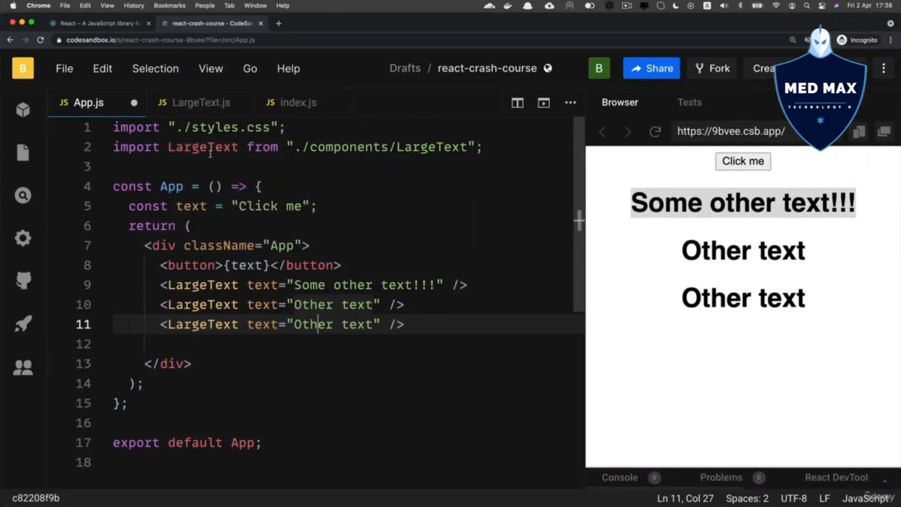
# Step: Delete the two 'Other text' LargeText lines from App.js
pyautogui.click(403, 324)
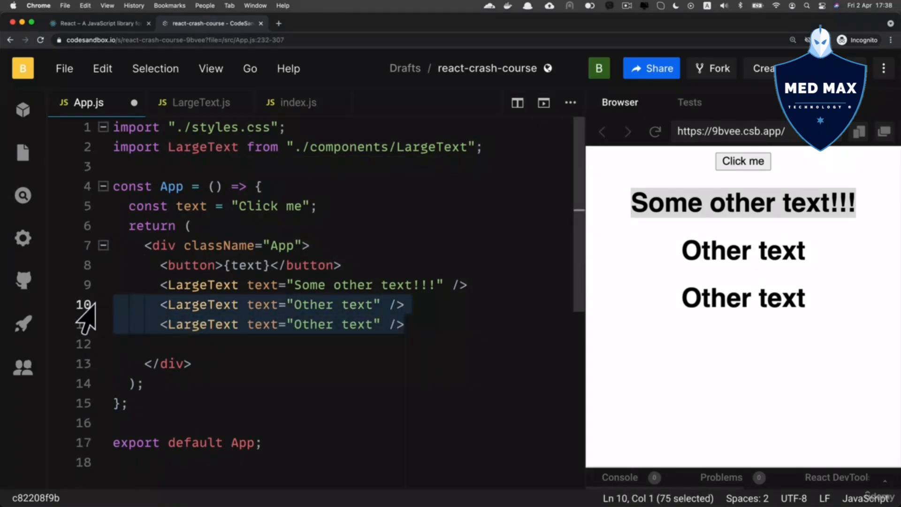
pyautogui.press('Delete')
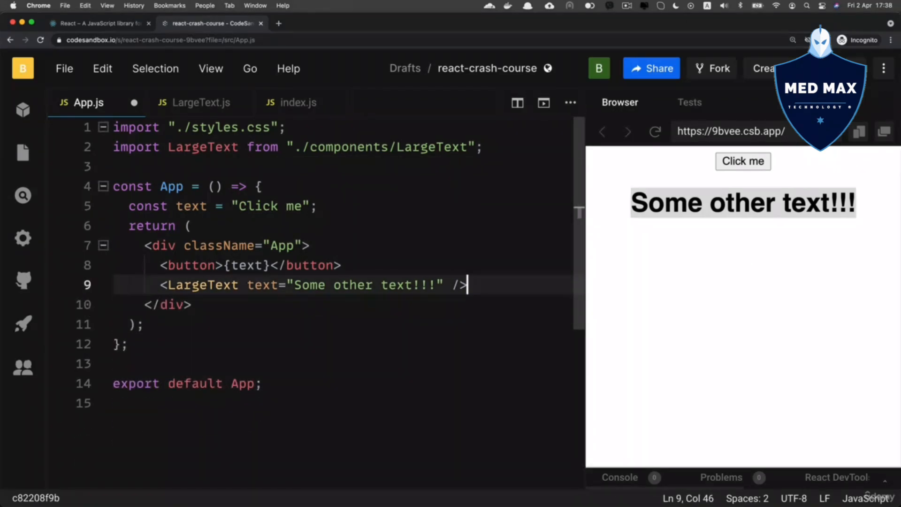